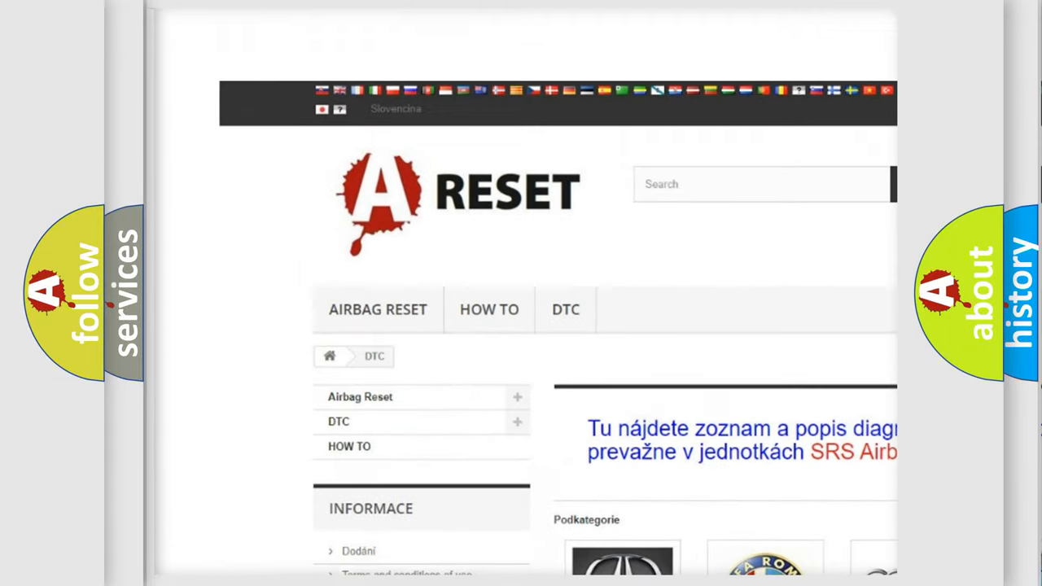
Open the Chevrolet DTC page from the catalogue and skim its code list B0002 through U0170
scroll("down", 3)
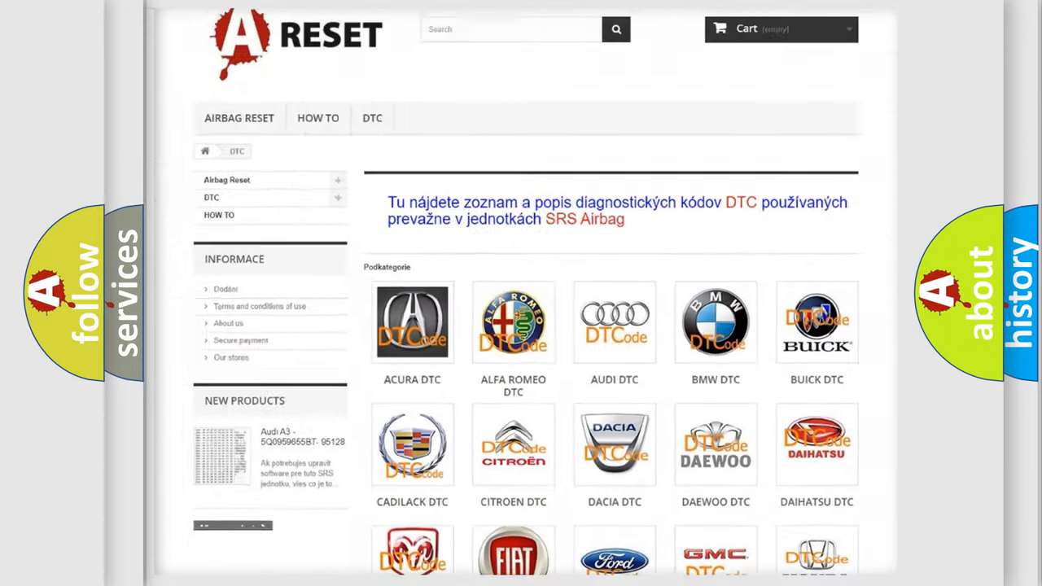
scroll("down", 3)
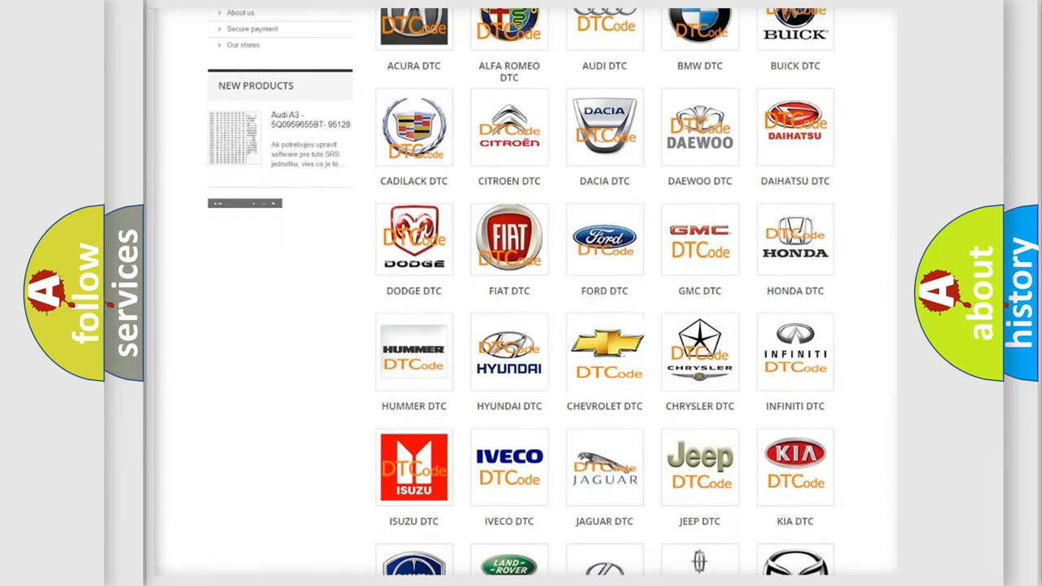
left_click(604, 352)
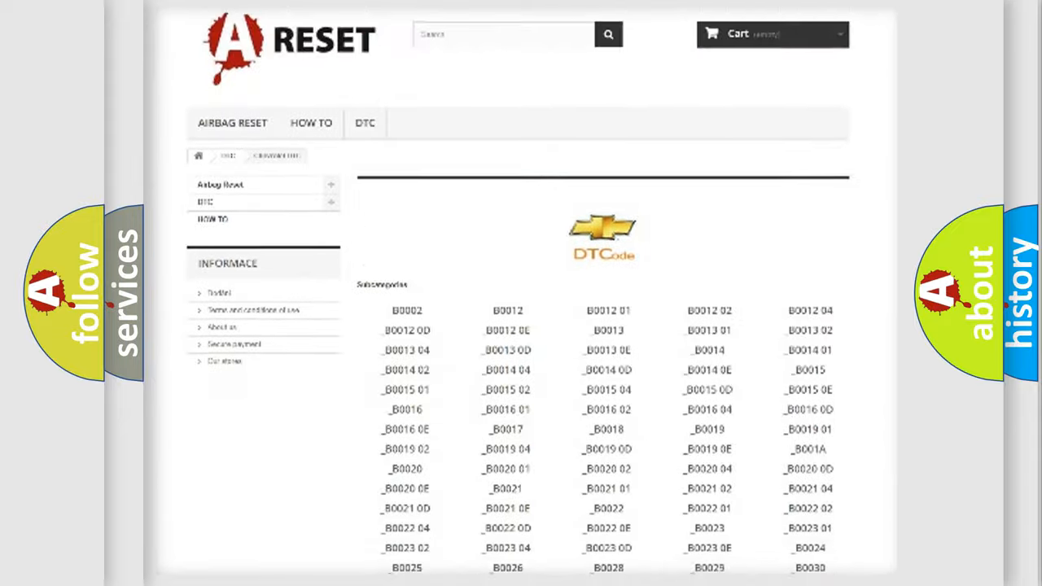
scroll("down", 3)
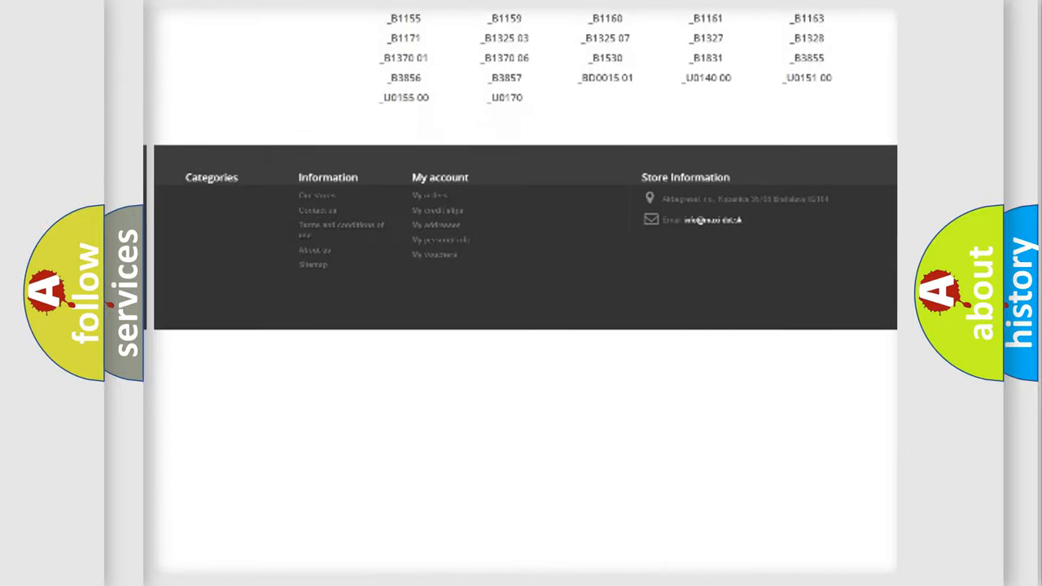
scroll("up", 3)
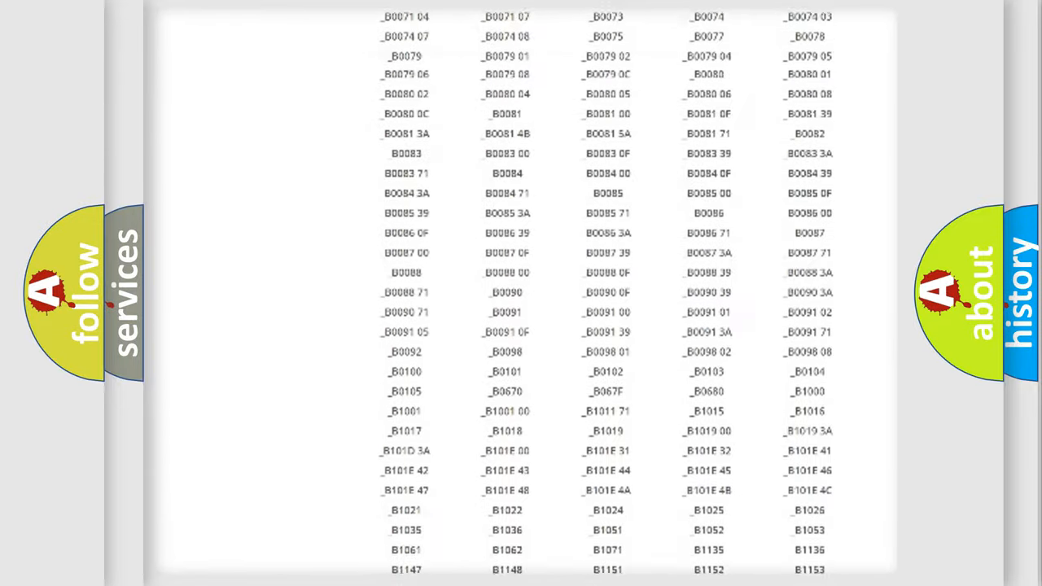
scroll("up", 3)
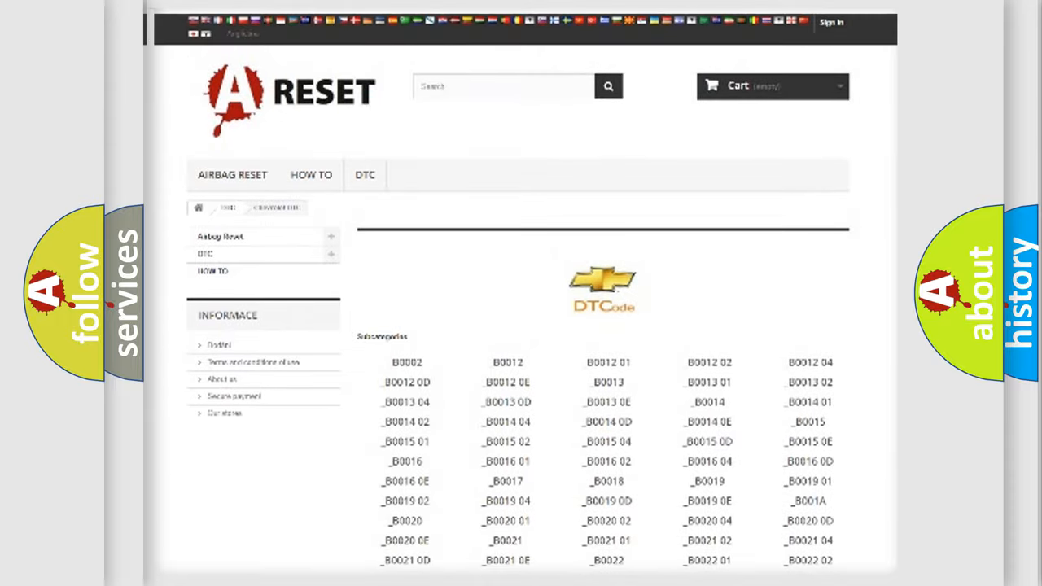